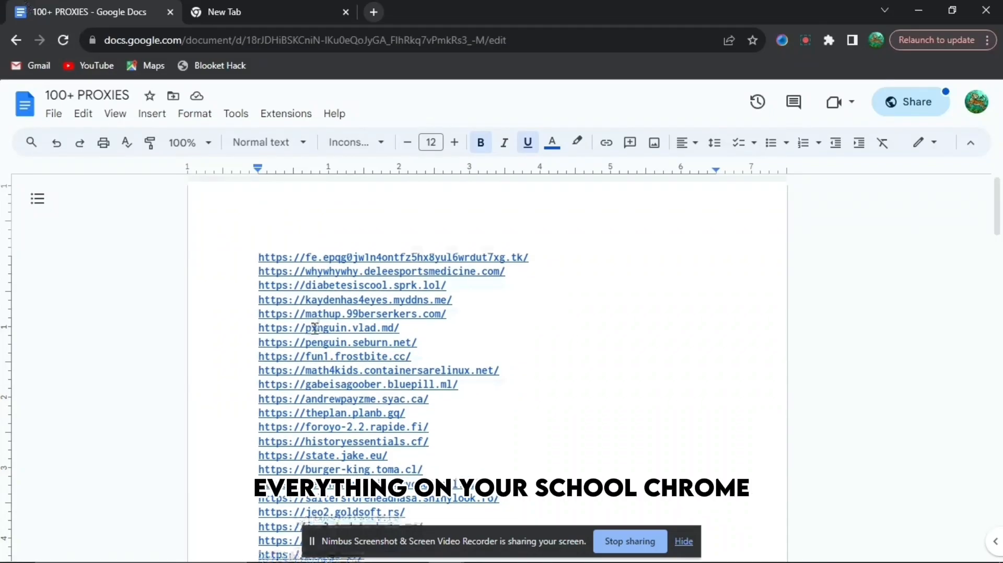
Scroll down the 100+ PROXIES list and open the long YouTube redirect link.
scroll("down", 3)
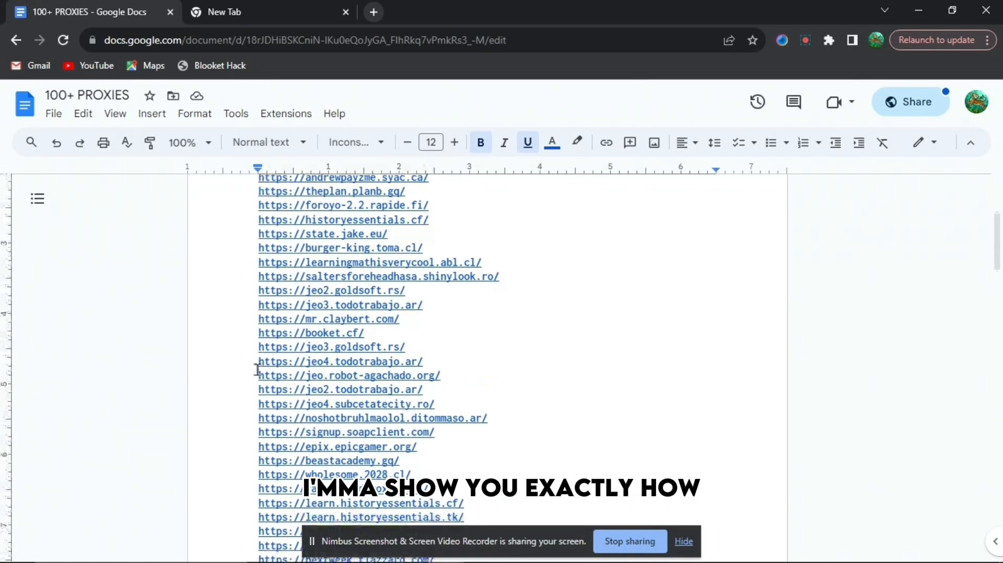
scroll("down", 3)
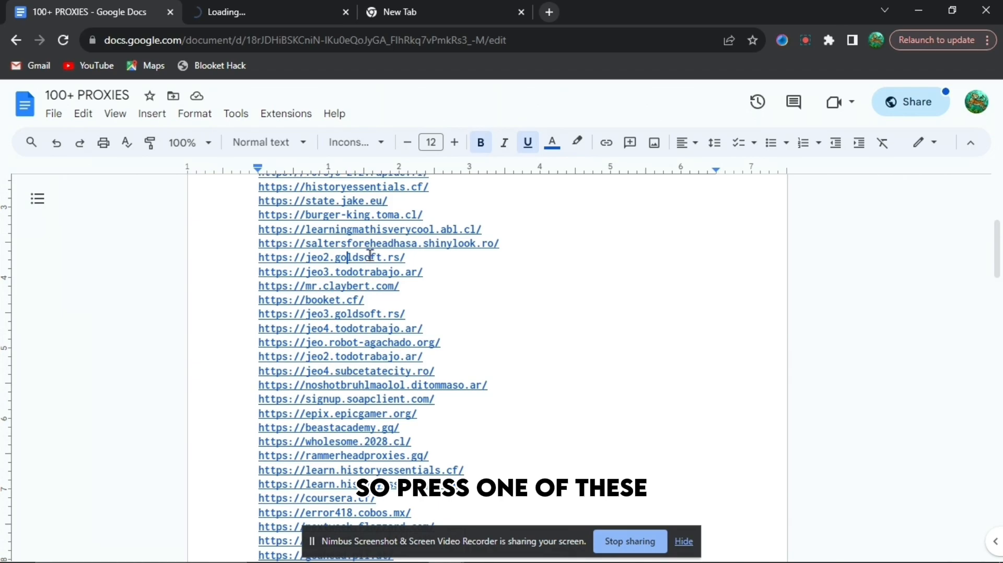
scroll("down", 3)
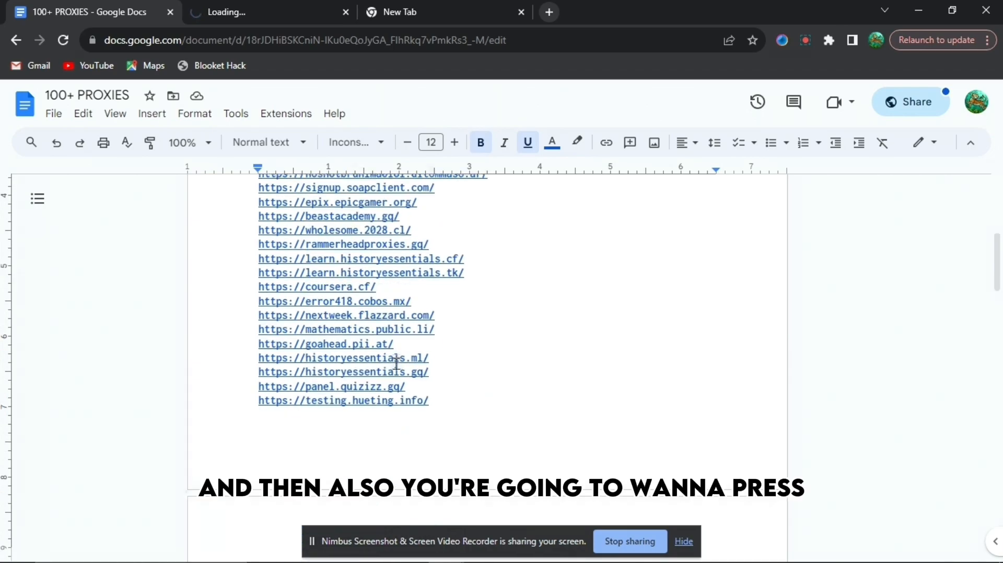
scroll("down", 3)
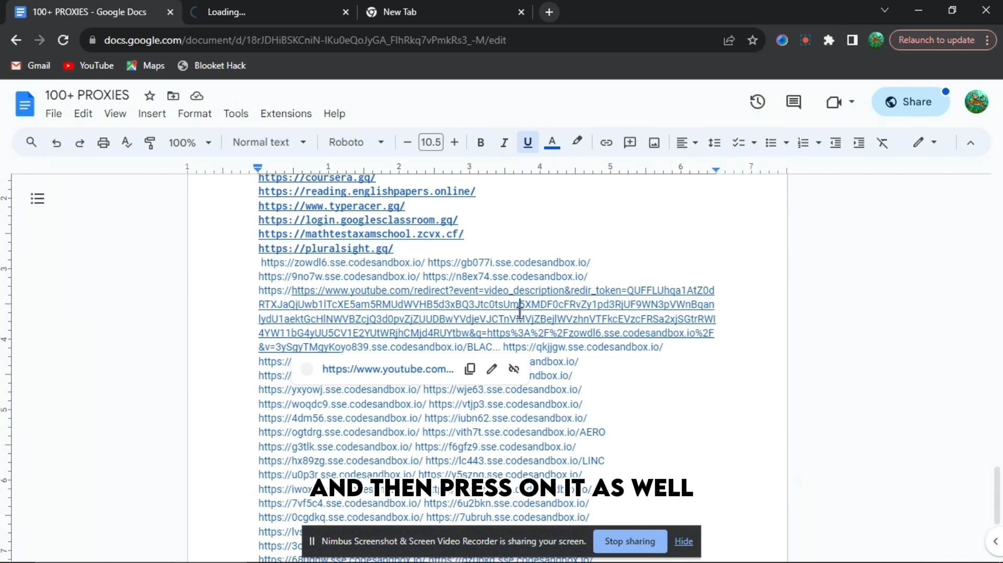
left_click(413, 12)
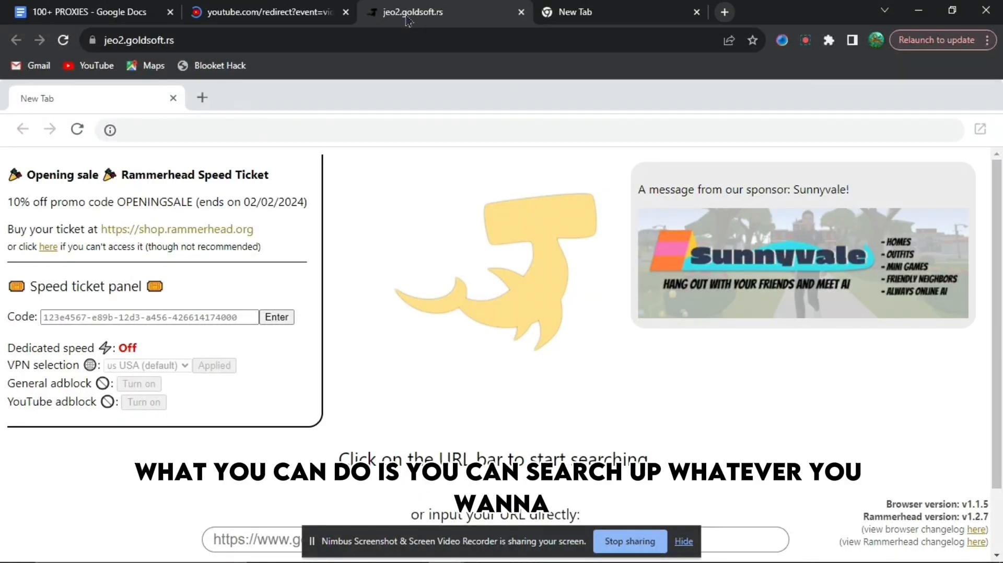
Search for 'discord' in the Rammerhead proxied browser.
type("discord")
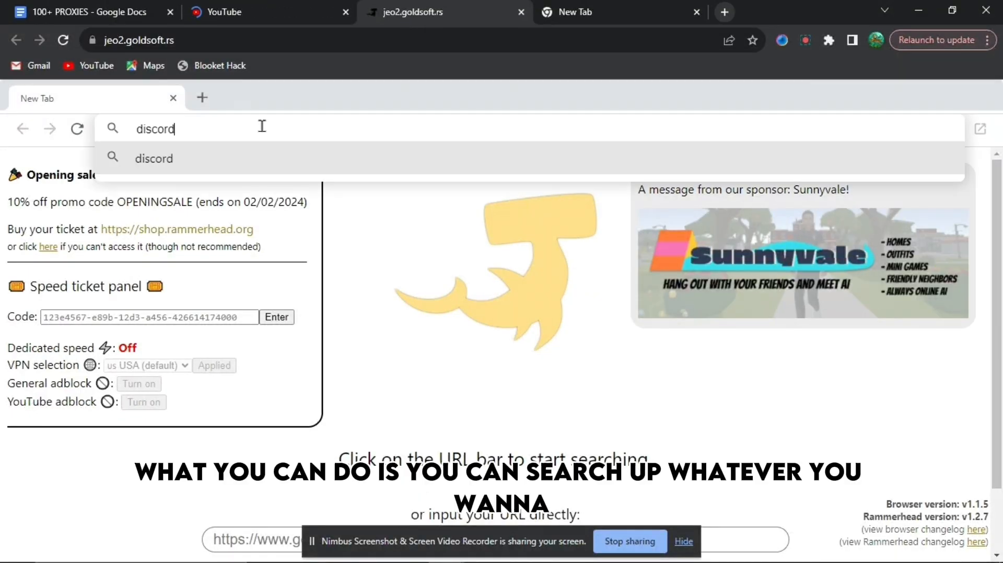
key("Enter")
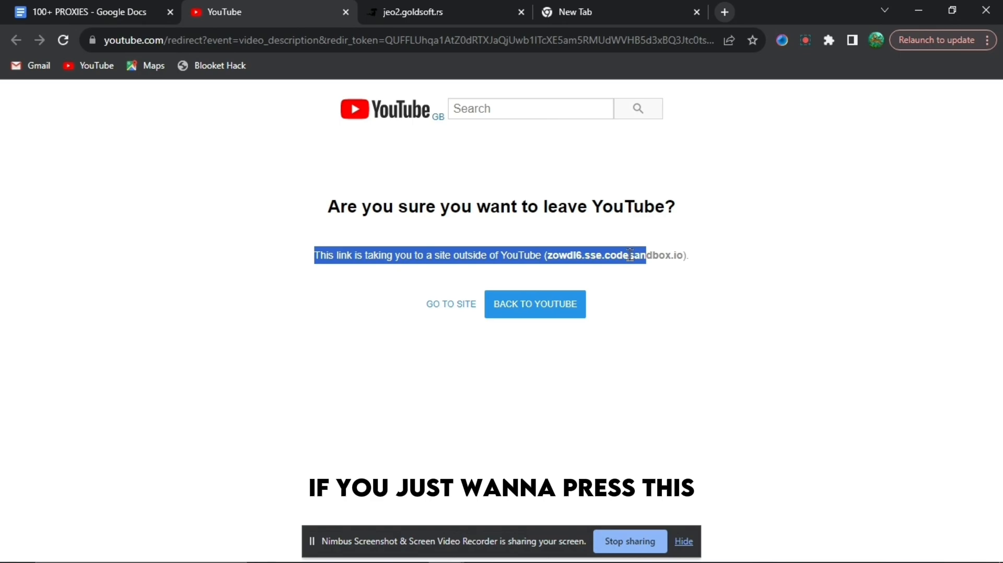
mouse_move(451, 314)
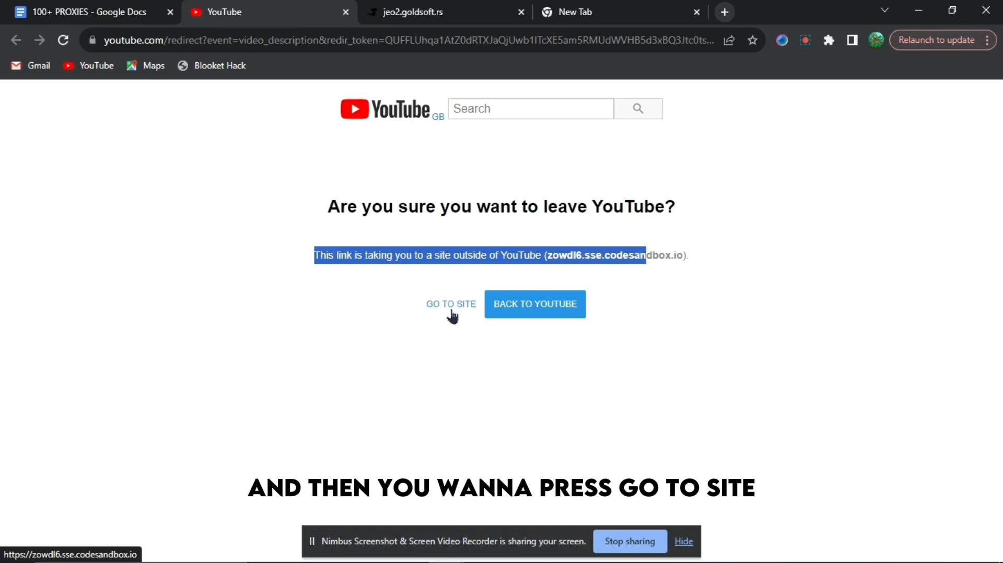
Accept the leave-YouTube warning with GO TO SITE to reach the codesandbox proxy.
left_click(451, 304)
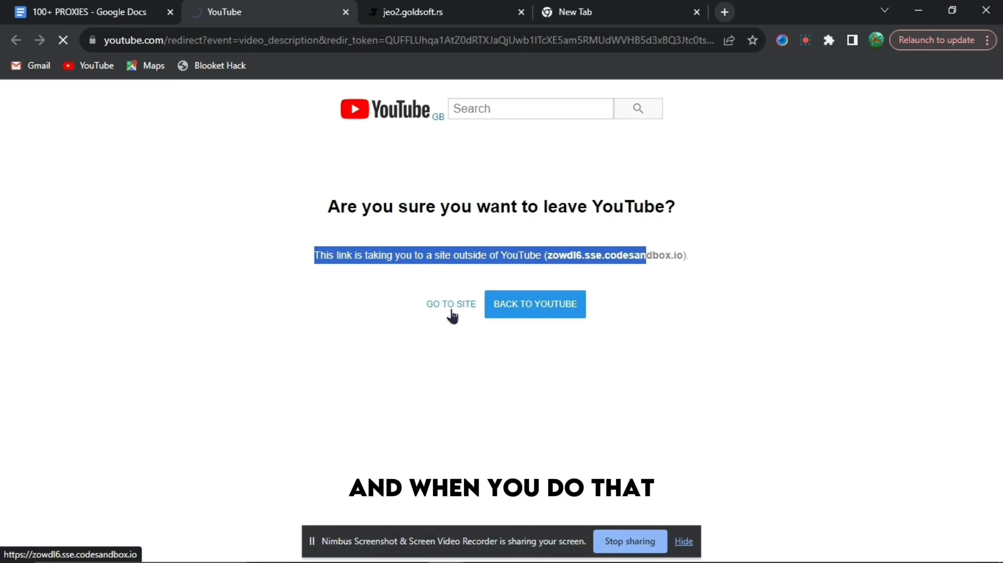
left_click(450, 304)
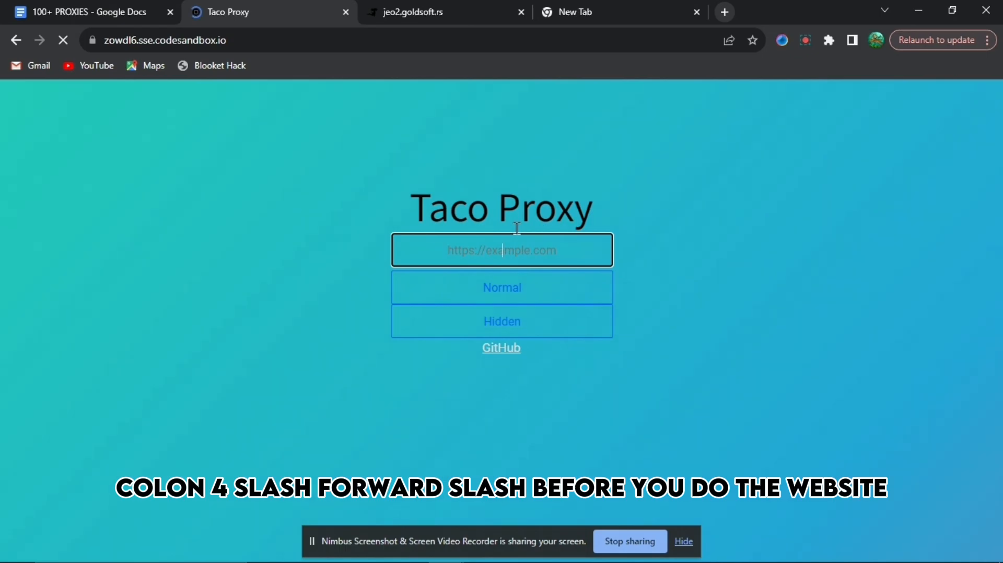
type("https")
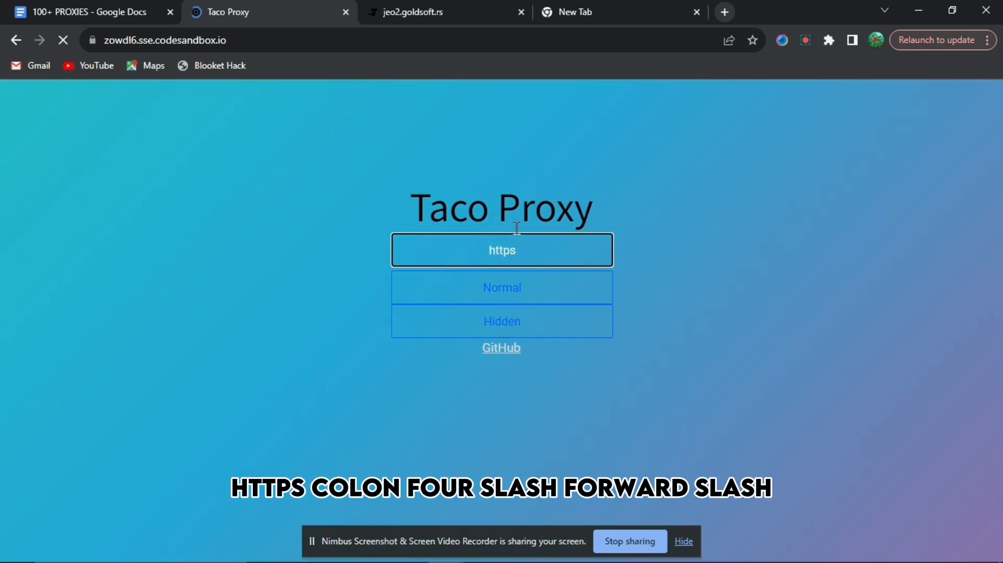
type("://")
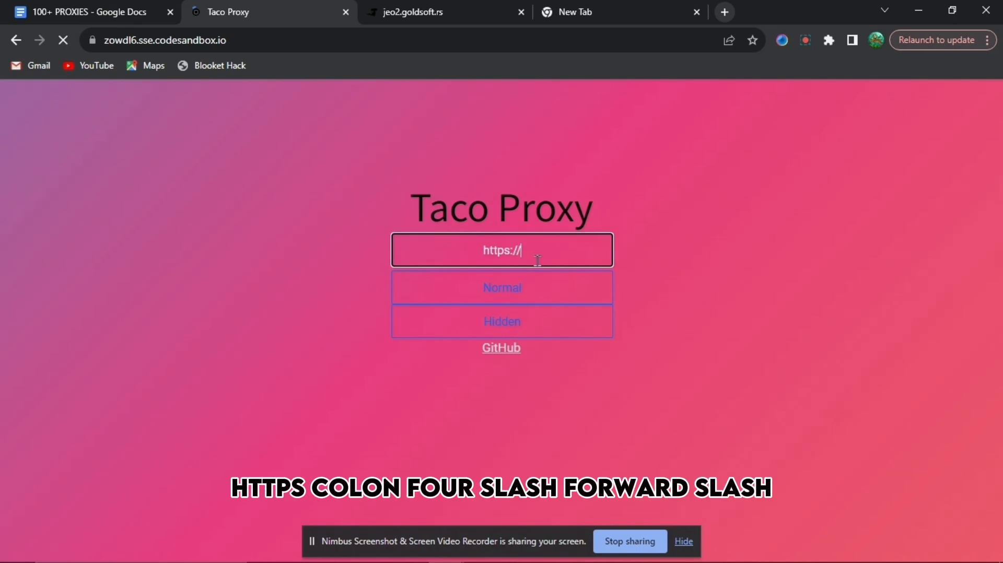
type("discord.com")
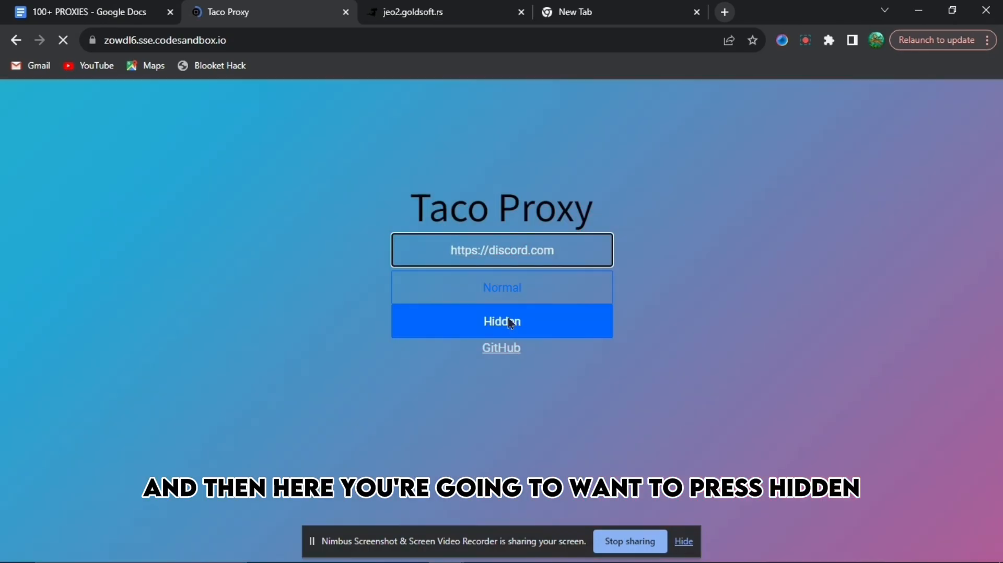
left_click(501, 321)
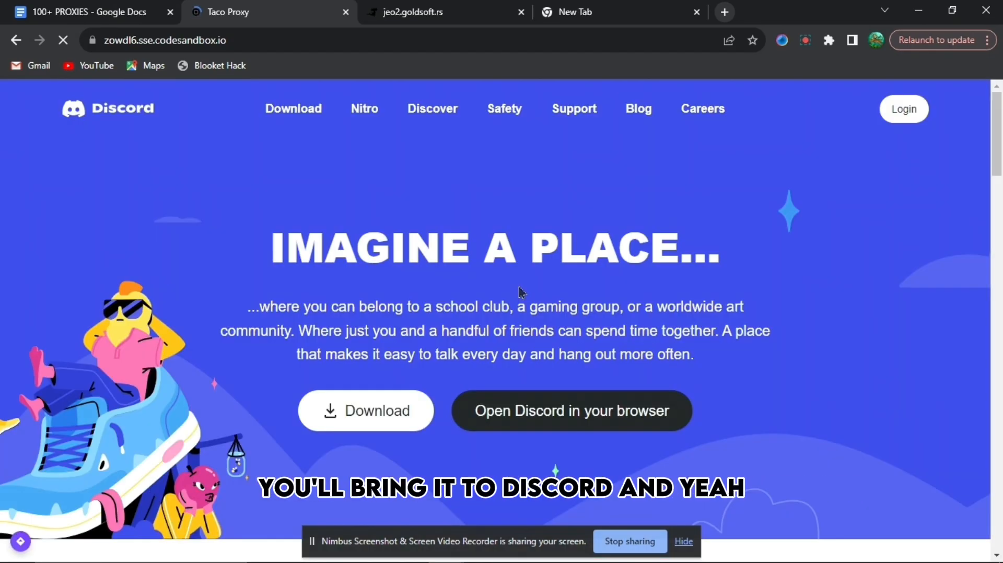